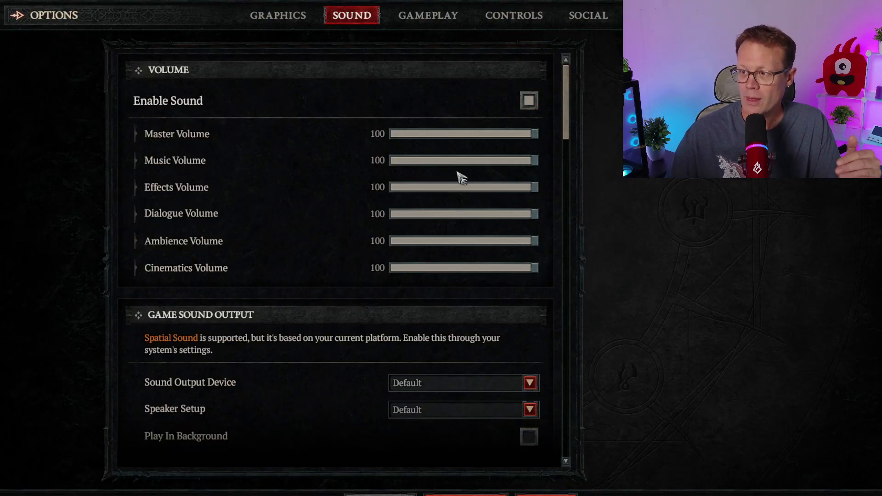
mouse_move(397, 214)
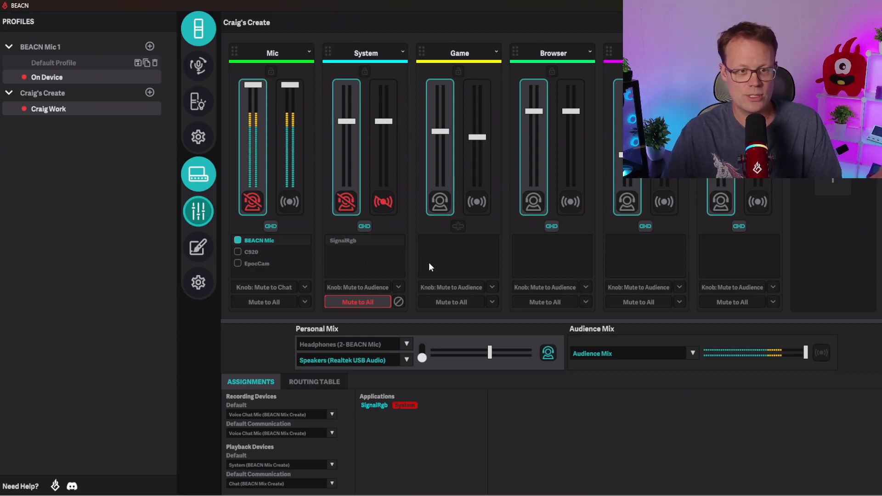
mouse_move(445, 263)
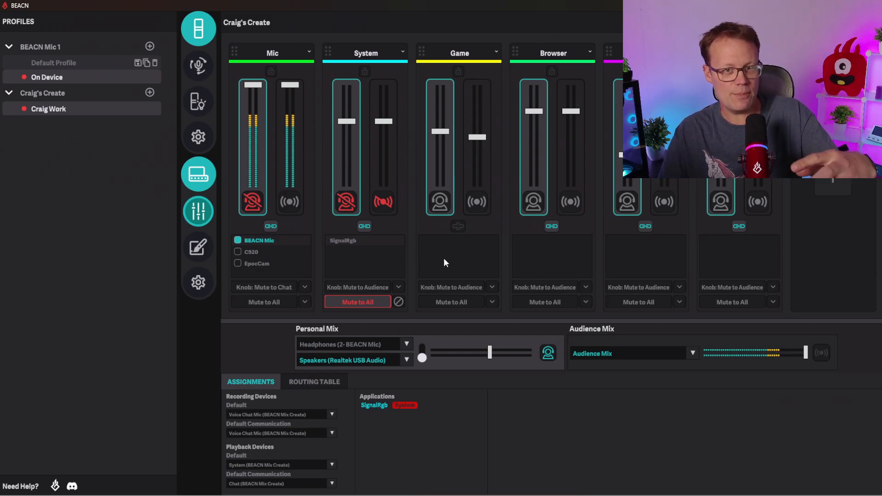
mouse_move(406, 259)
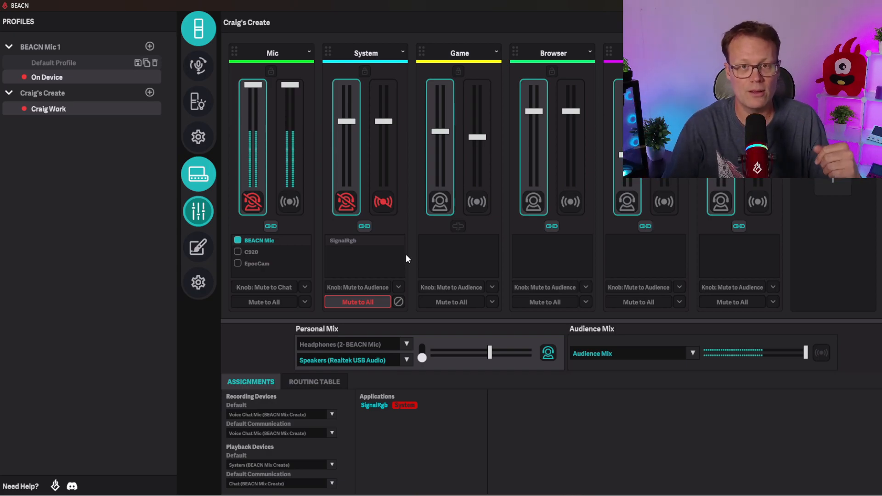
mouse_move(380, 261)
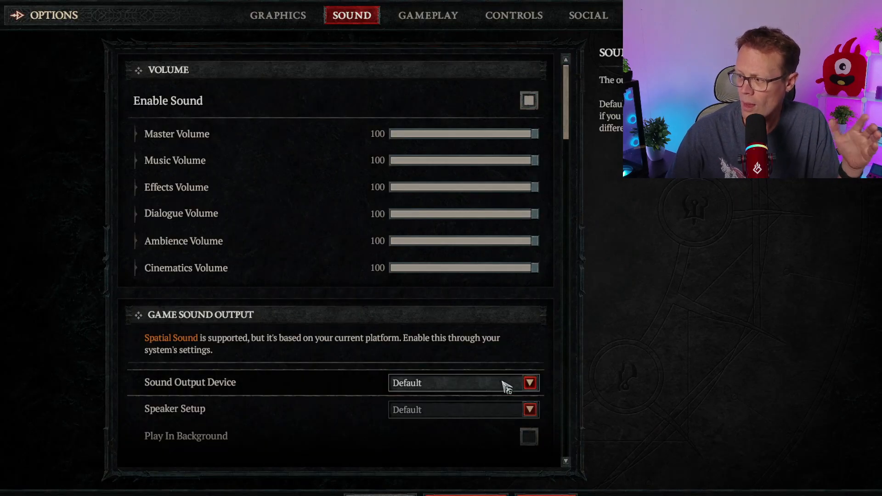
Set Diablo IV's Sound Output Device to Game (BEACN Mix Create)
click(528, 384)
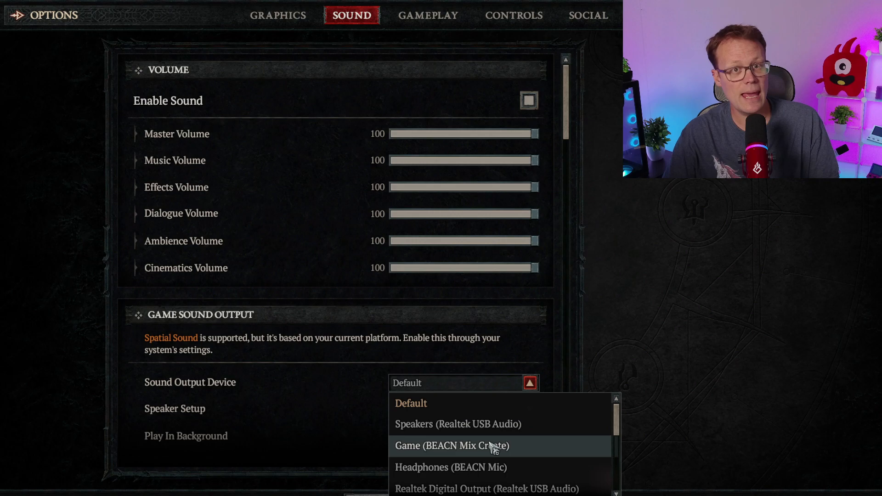
click(456, 446)
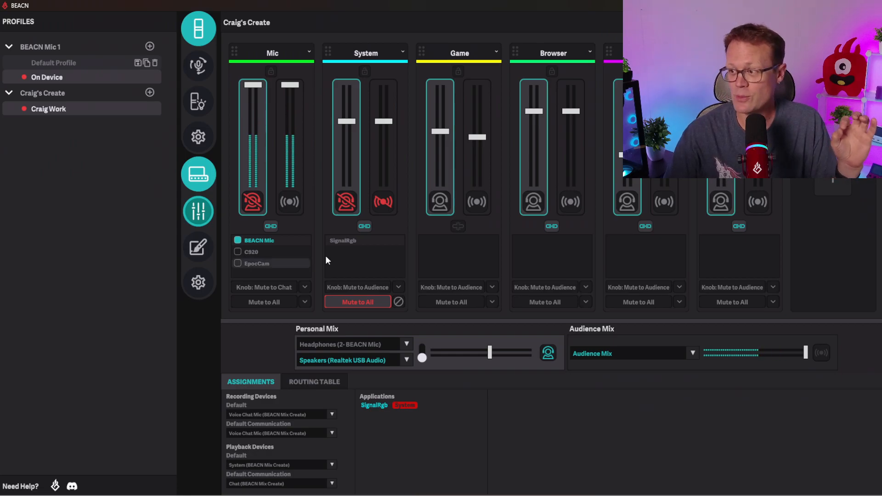
mouse_move(419, 233)
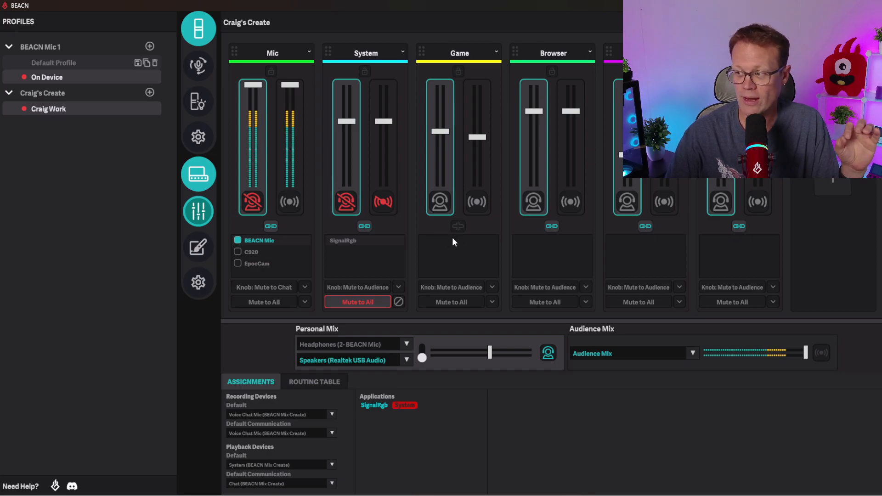
mouse_move(462, 182)
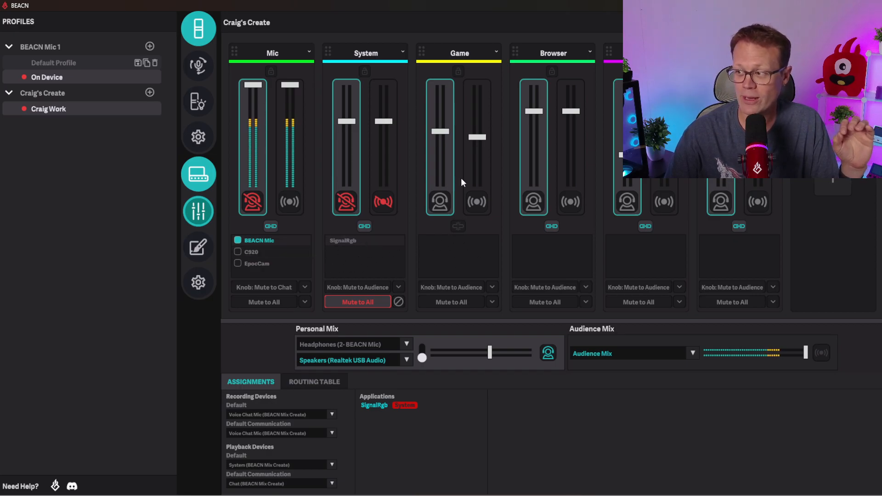
mouse_move(458, 188)
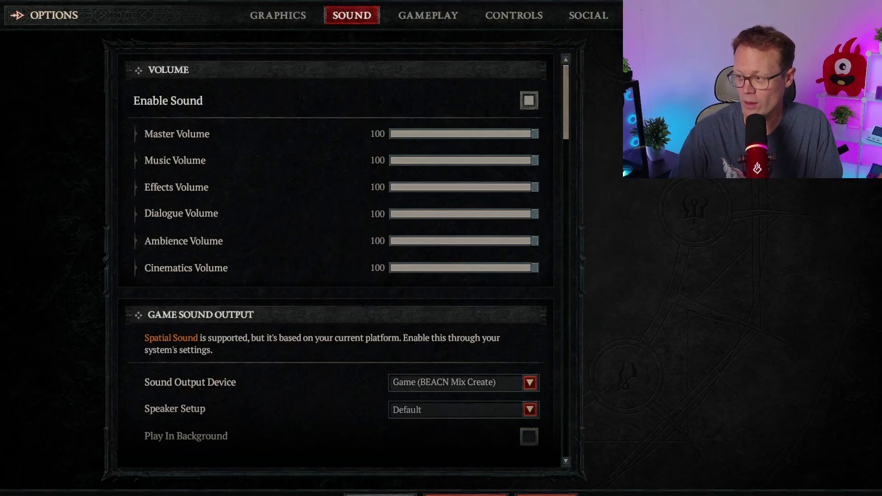
Set Diablo IV's Sound Output Device back to Default
click(528, 382)
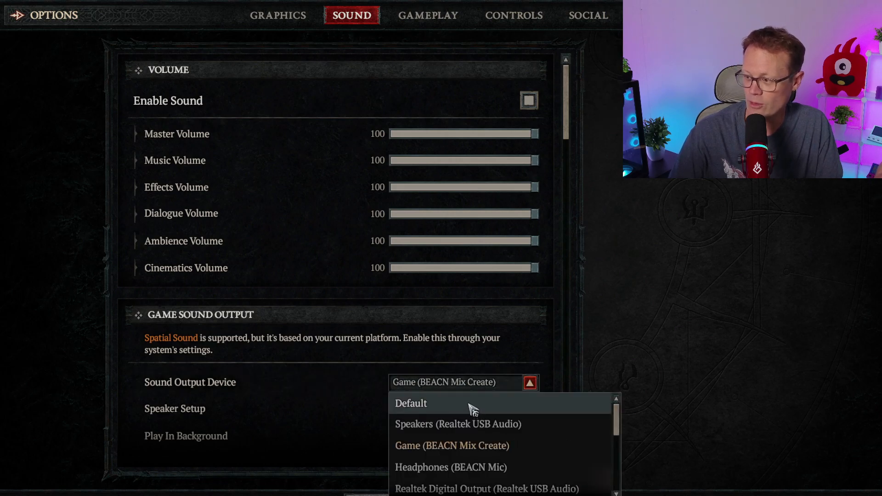
click(411, 404)
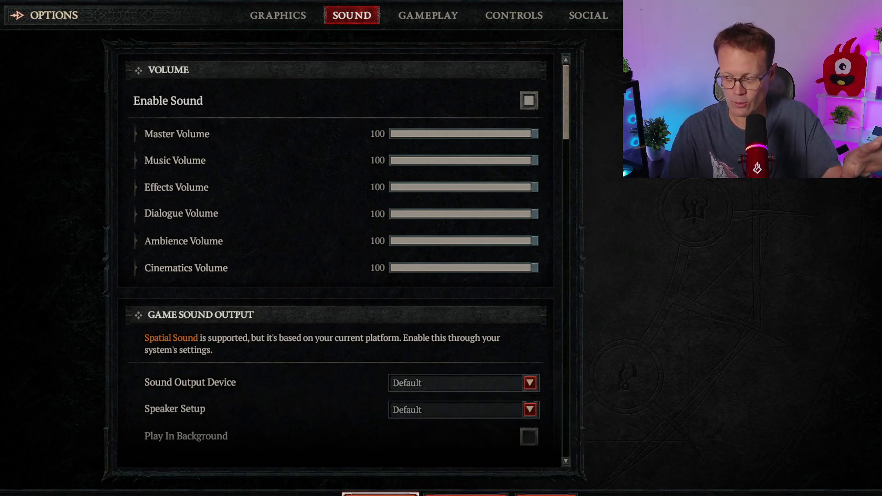